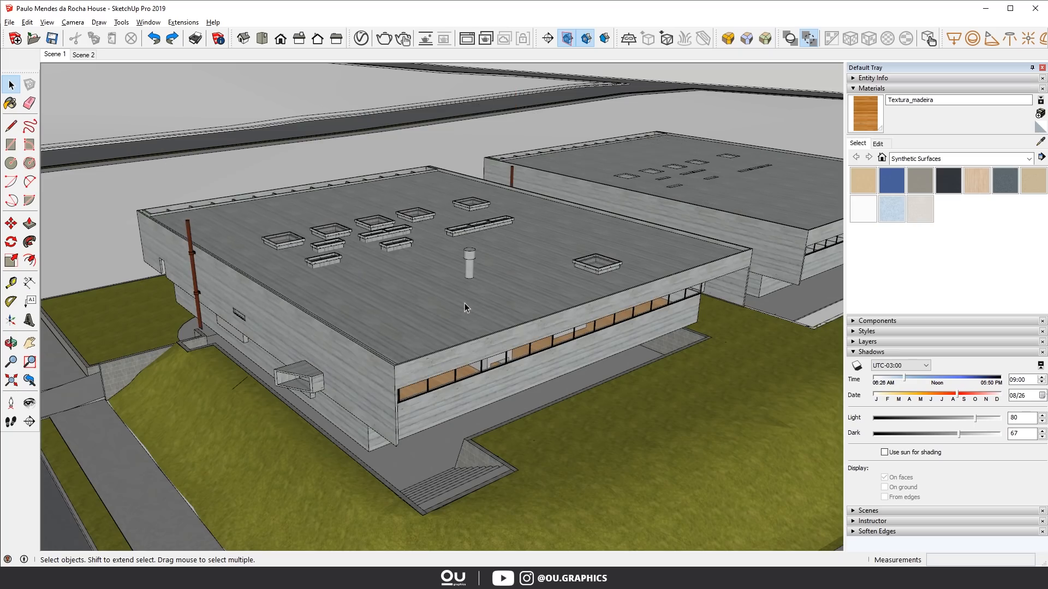
Assign key U to View/Component Edit/Hide Rest Of Model via the Preferences shortcuts filtered by 'hide'.
click(148, 22)
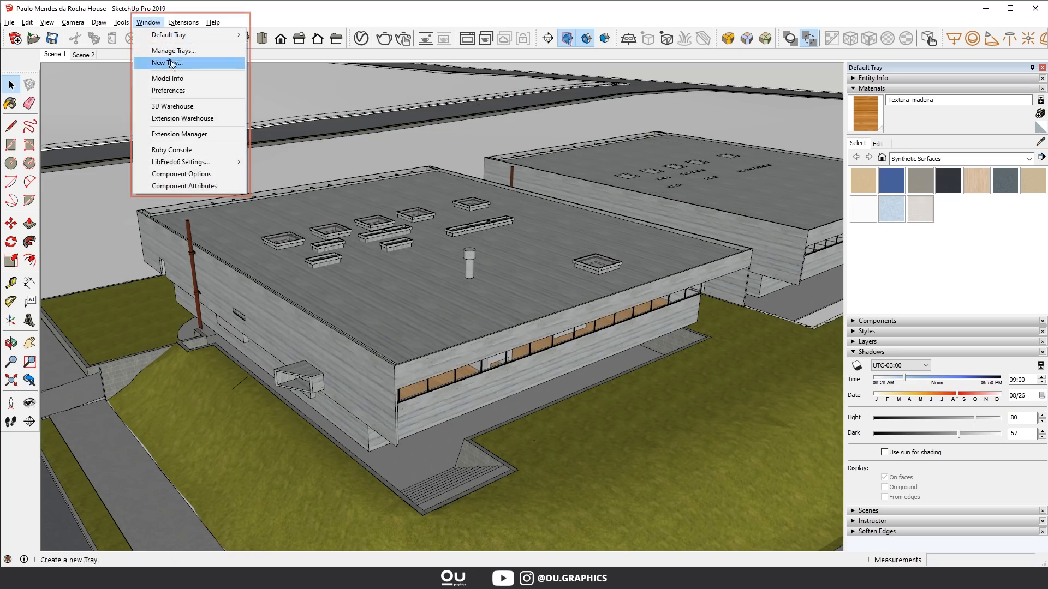
click(168, 91)
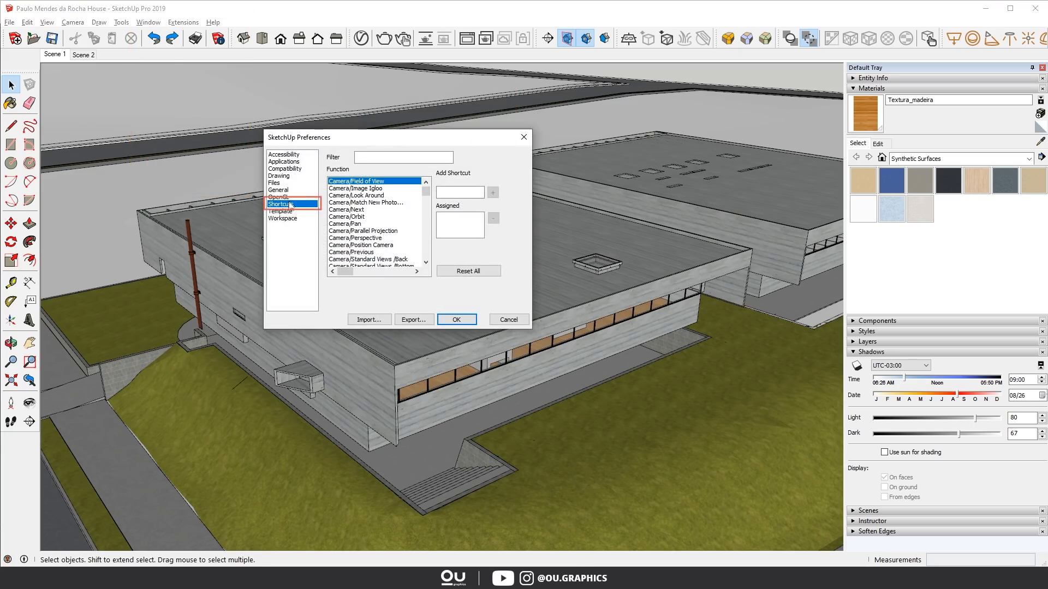
click(402, 157)
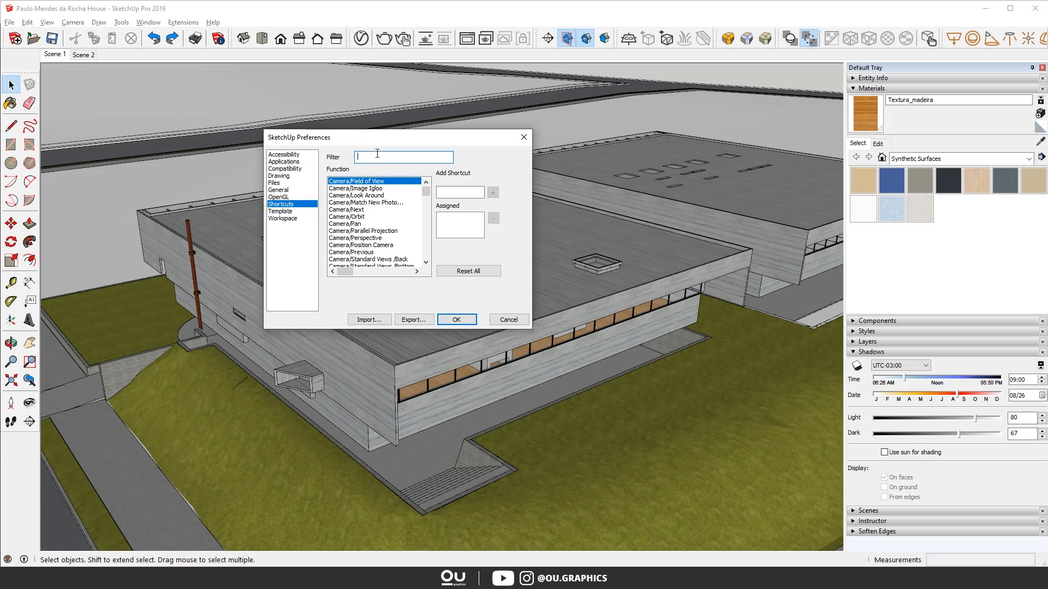
text(hide)
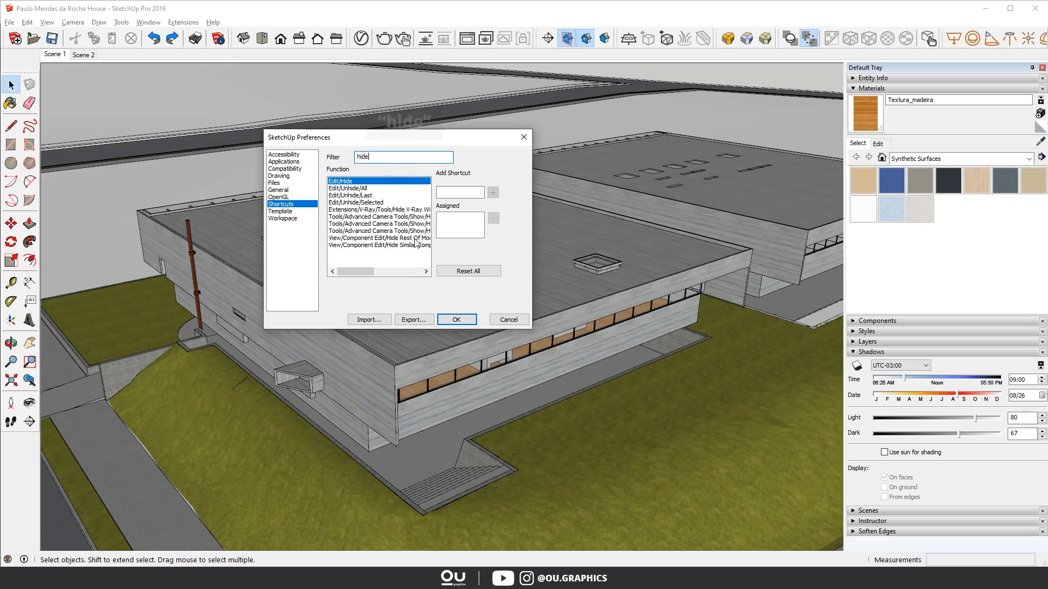
click(379, 238)
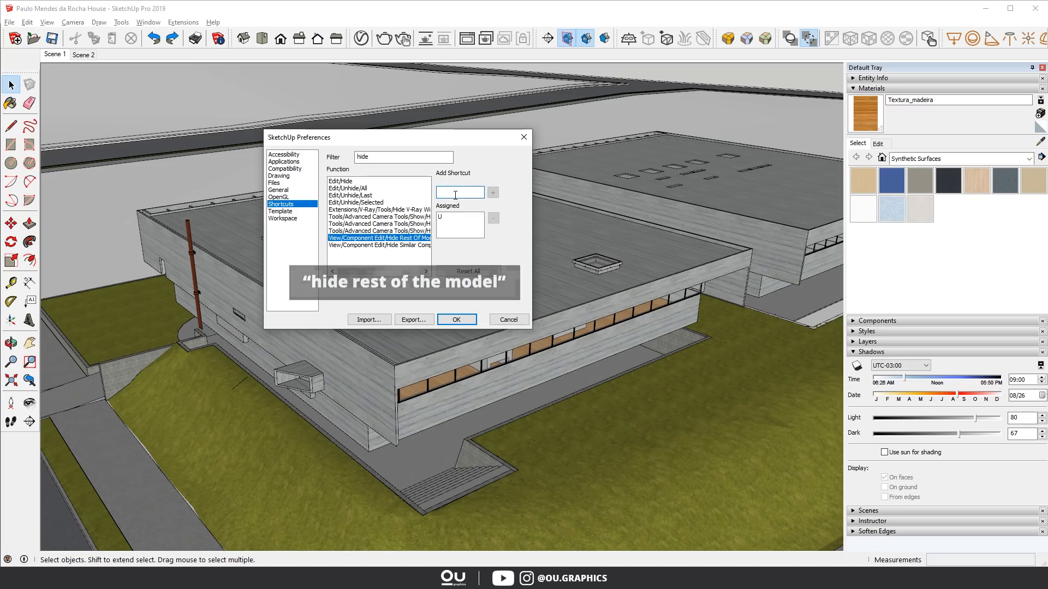
text(U)
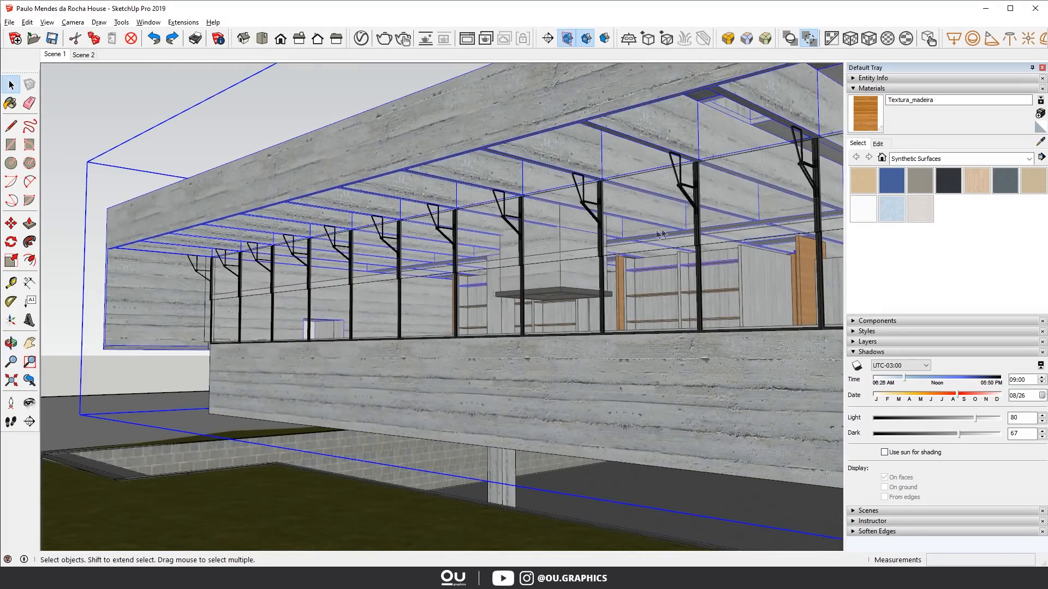
mouse_move(574, 170)
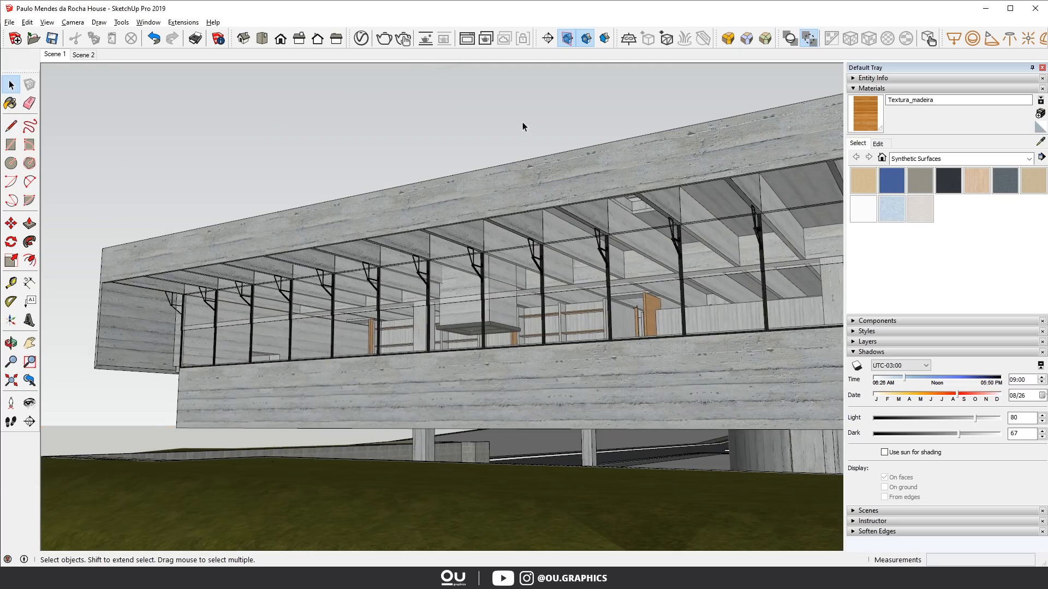
mouse_move(1041, 460)
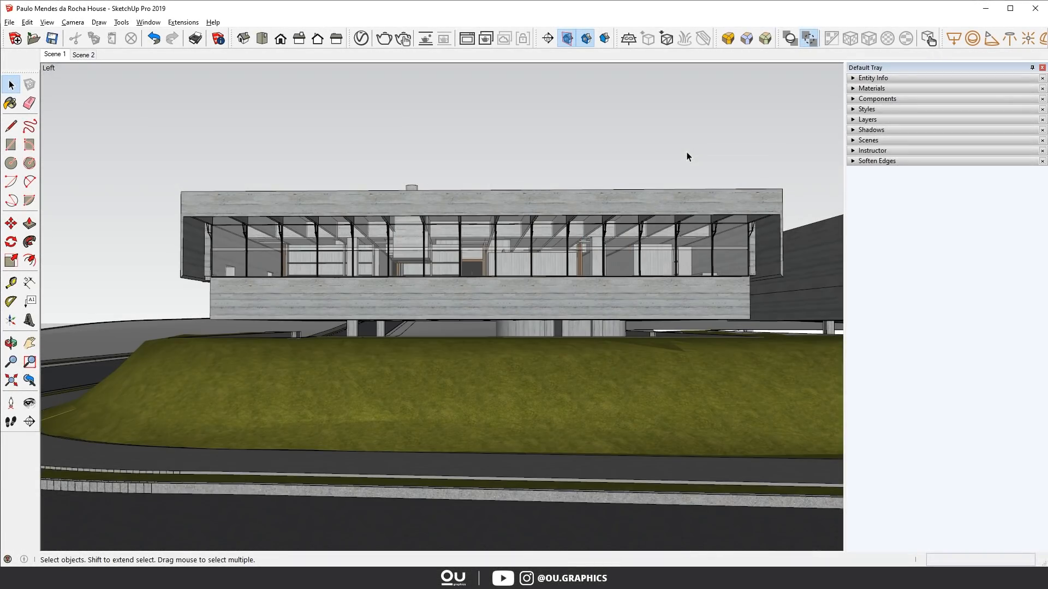
mouse_move(656, 179)
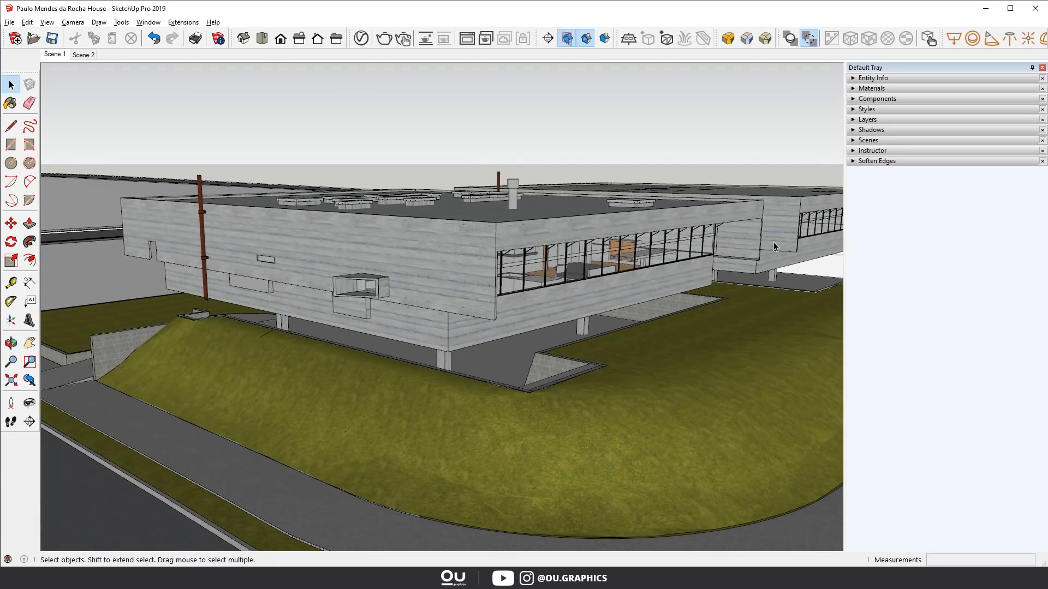
Enter the building interior component and select an interior wall edge and the front door frame.
click(596, 276)
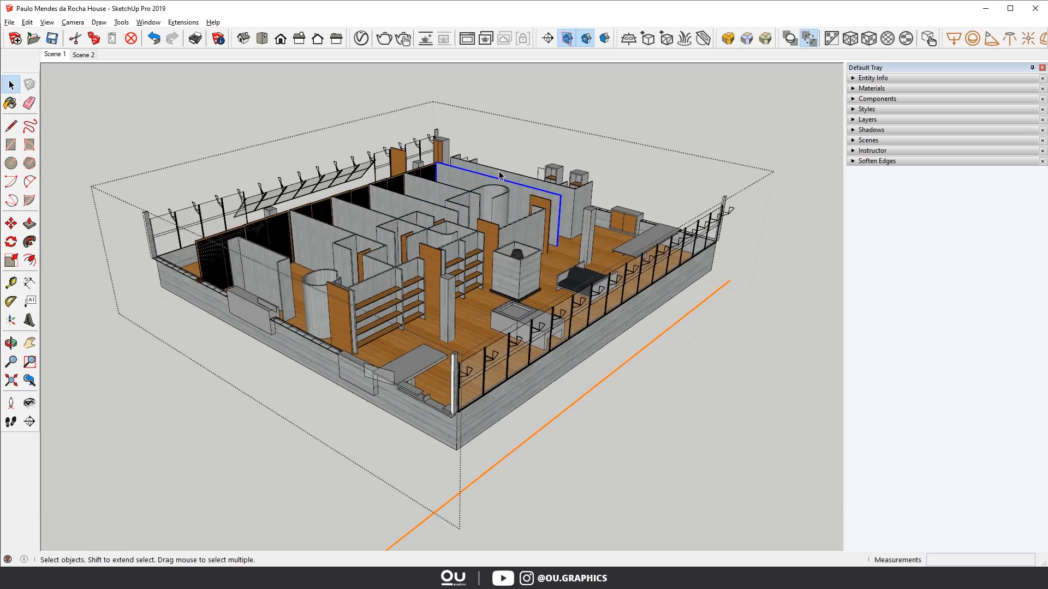
click(472, 380)
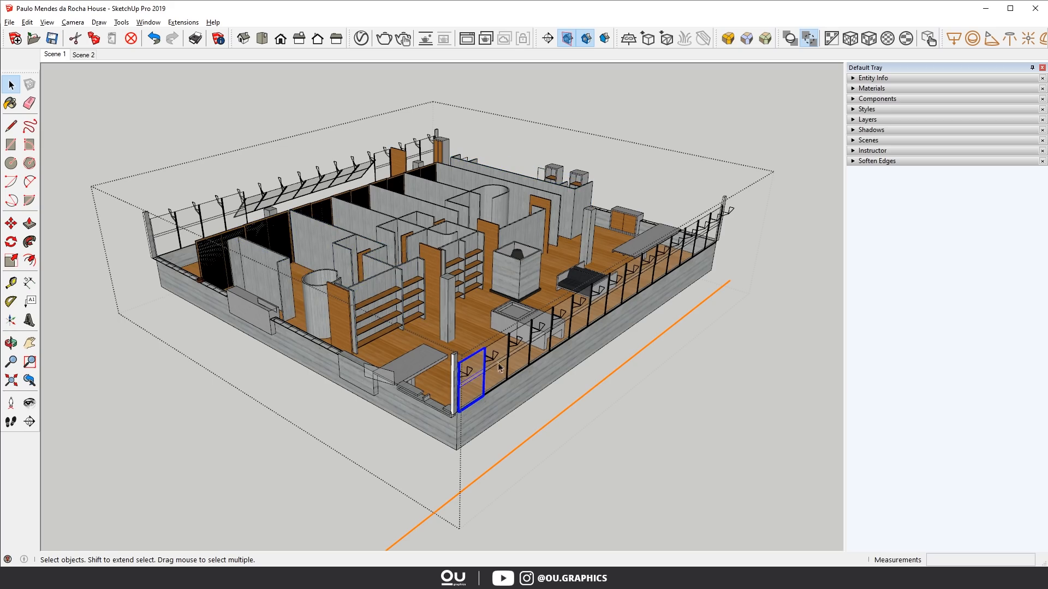
click(11, 343)
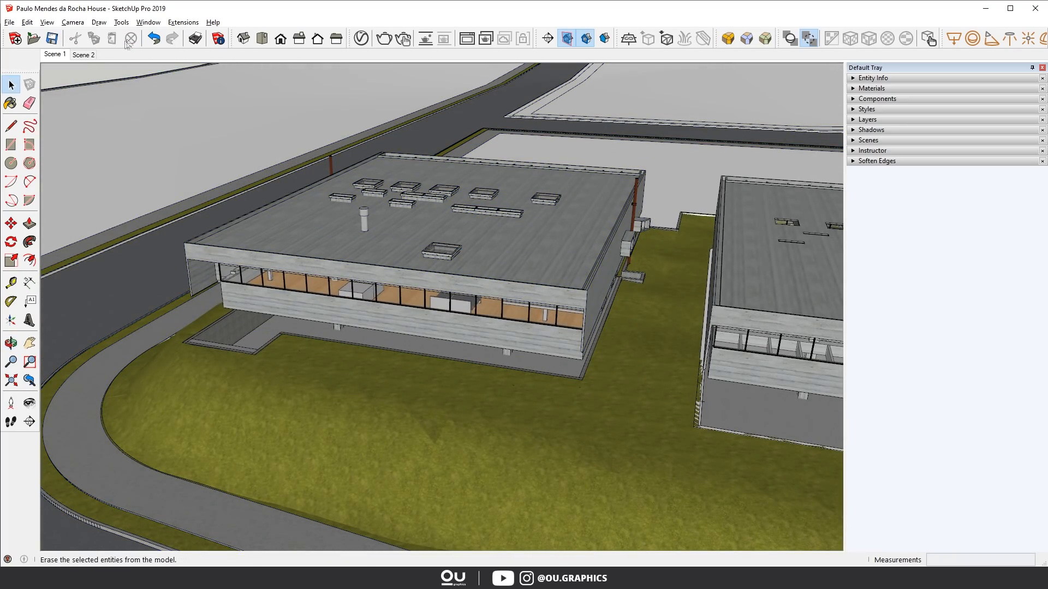
Filter the Preferences shortcut list by 'group' to reach Edit/Make Group.
click(148, 22)
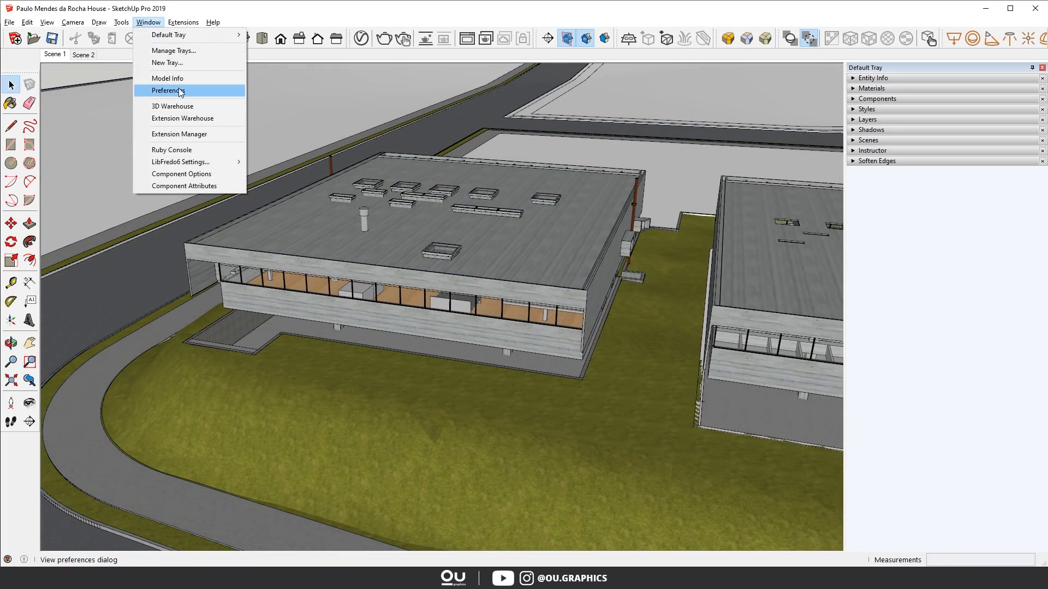
click(167, 90)
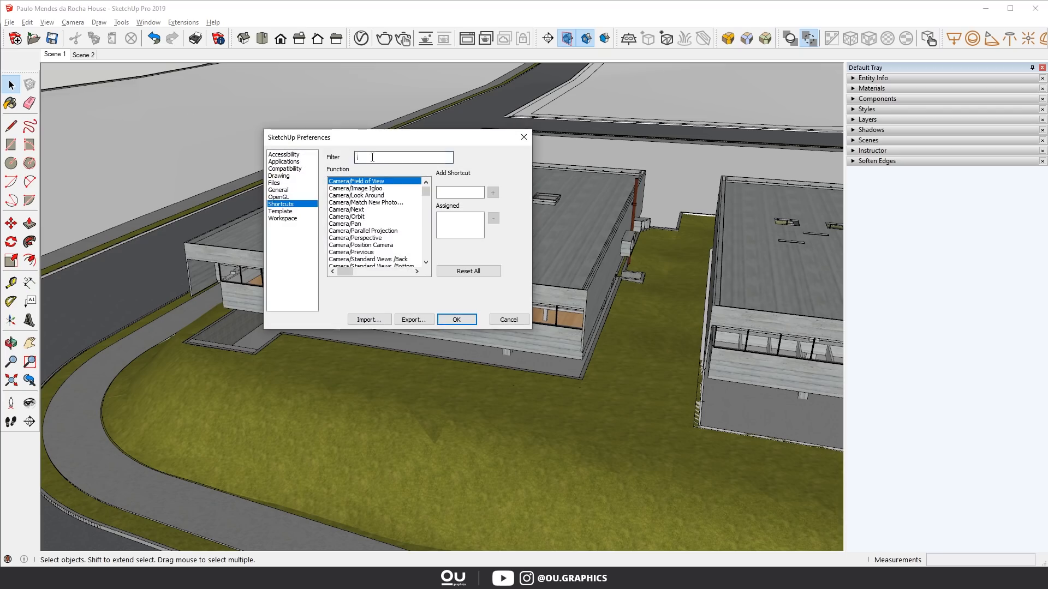
text(group)
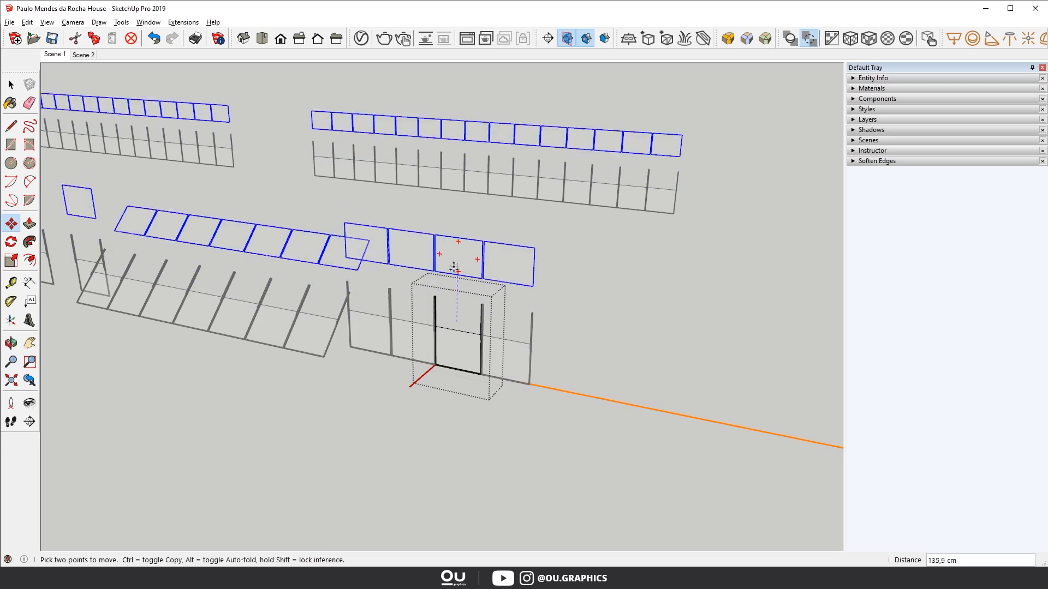
Purge unused items in Model Info Statistics and close the dialog.
click(148, 21)
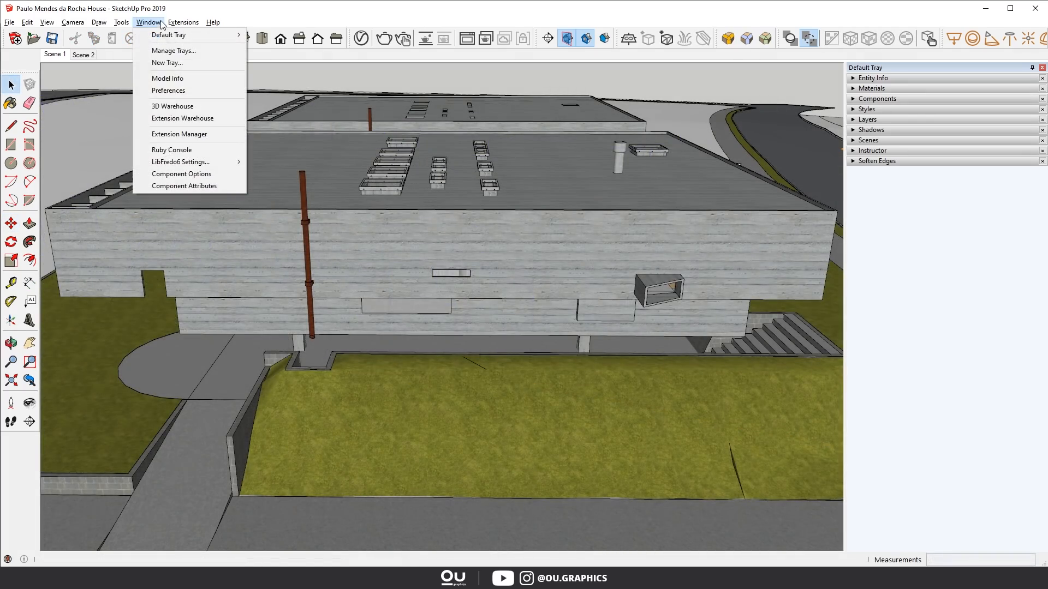
click(168, 79)
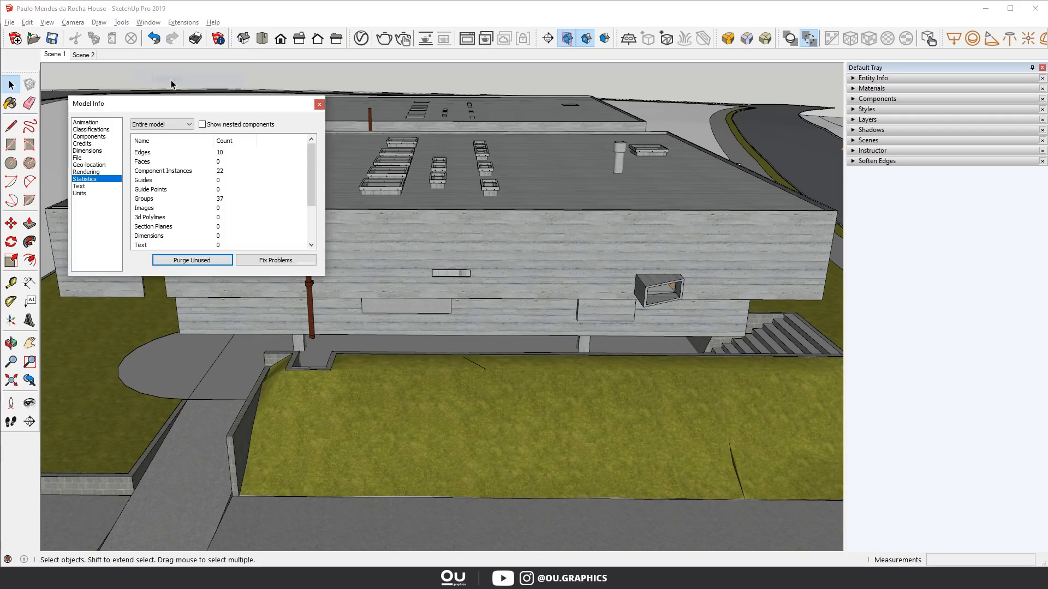
click(207, 260)
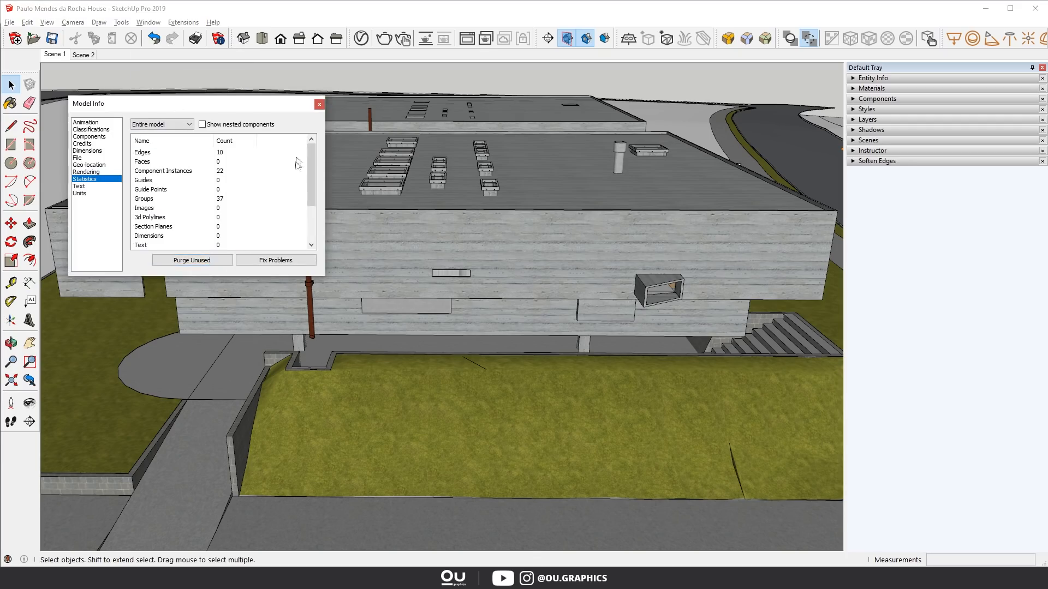
click(319, 104)
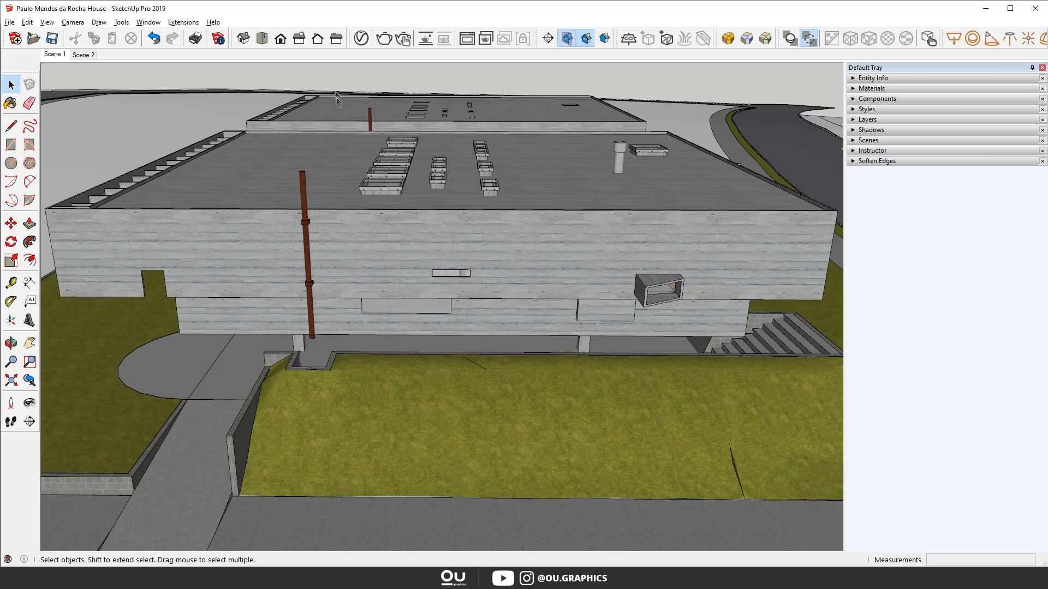
mouse_move(323, 144)
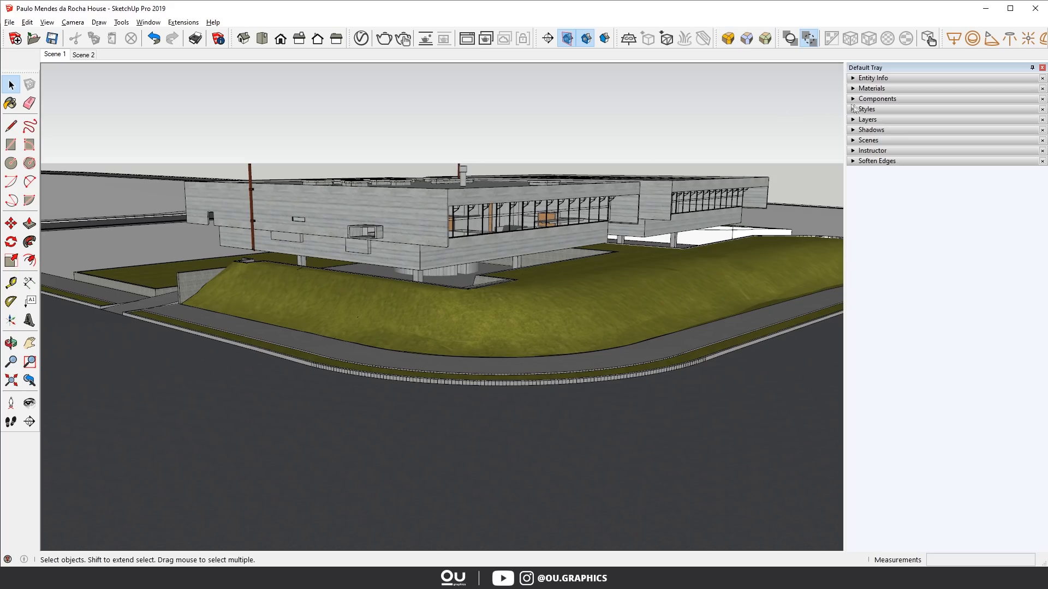
Expand and collapse the layer list, then expand Entity Info in the Default Tray.
click(868, 119)
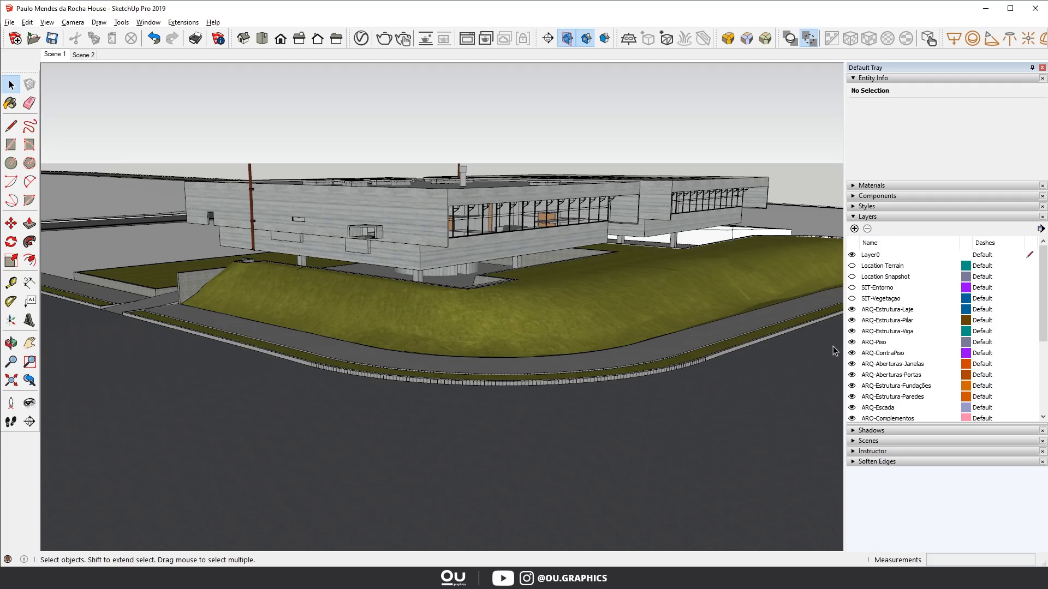
click(866, 216)
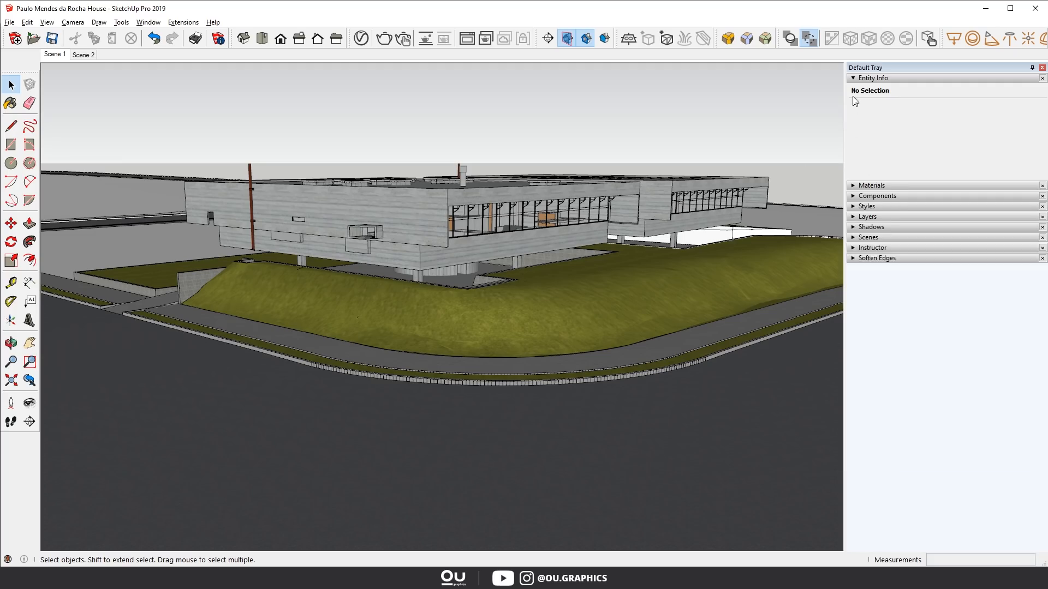
click(852, 78)
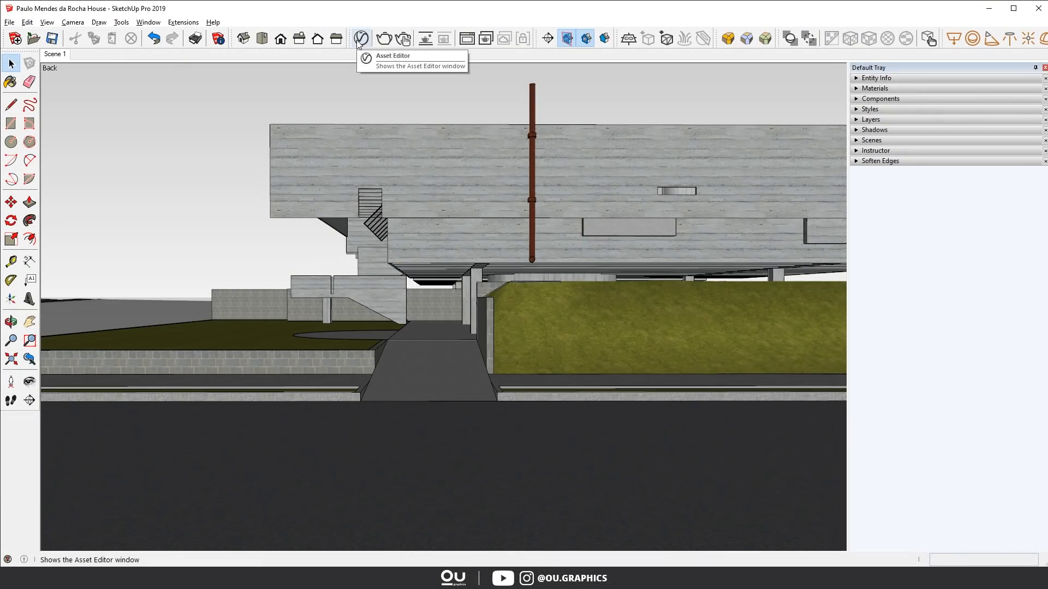
Turn on the Safe Frame in the V-Ray Asset Editor's Render Output settings.
click(363, 37)
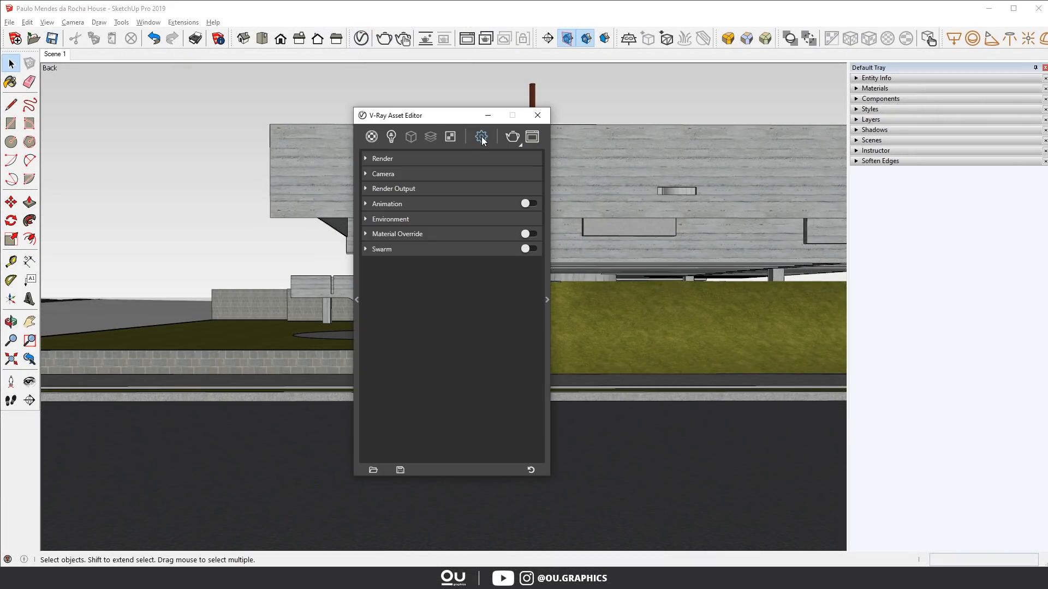
mouse_move(400, 194)
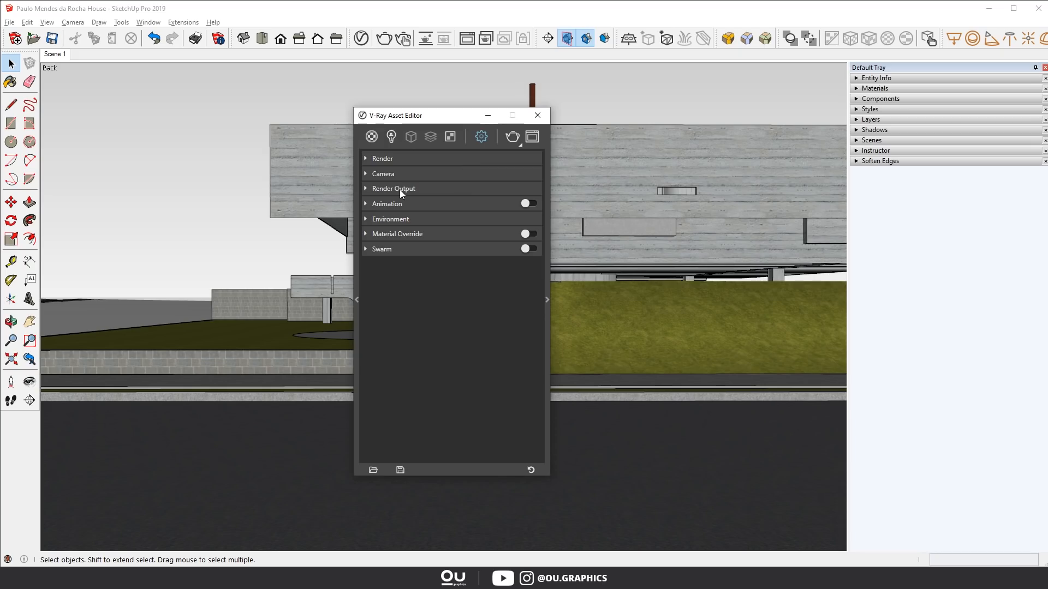
click(393, 188)
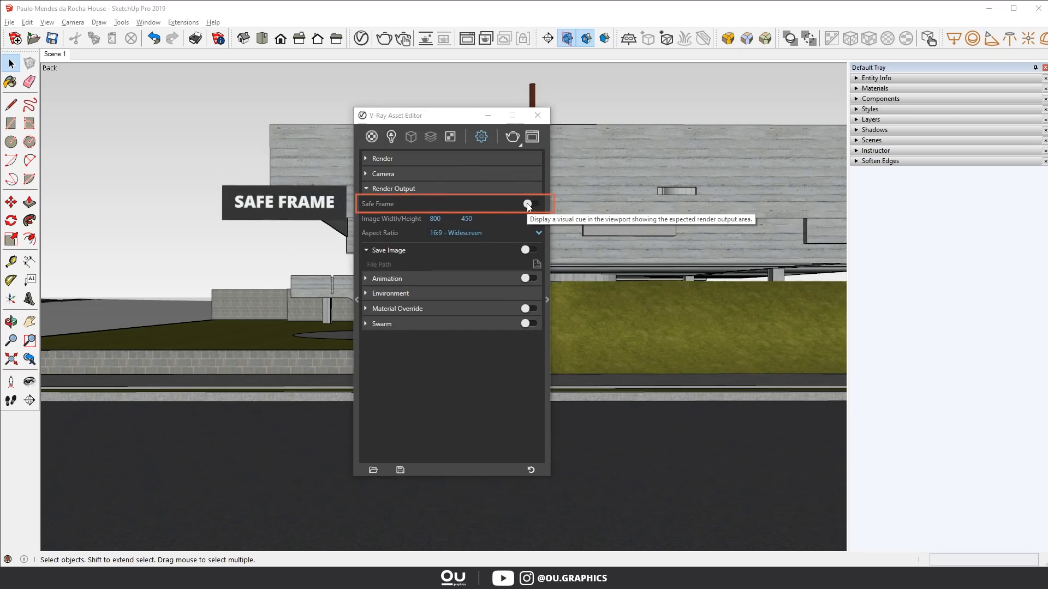
click(529, 204)
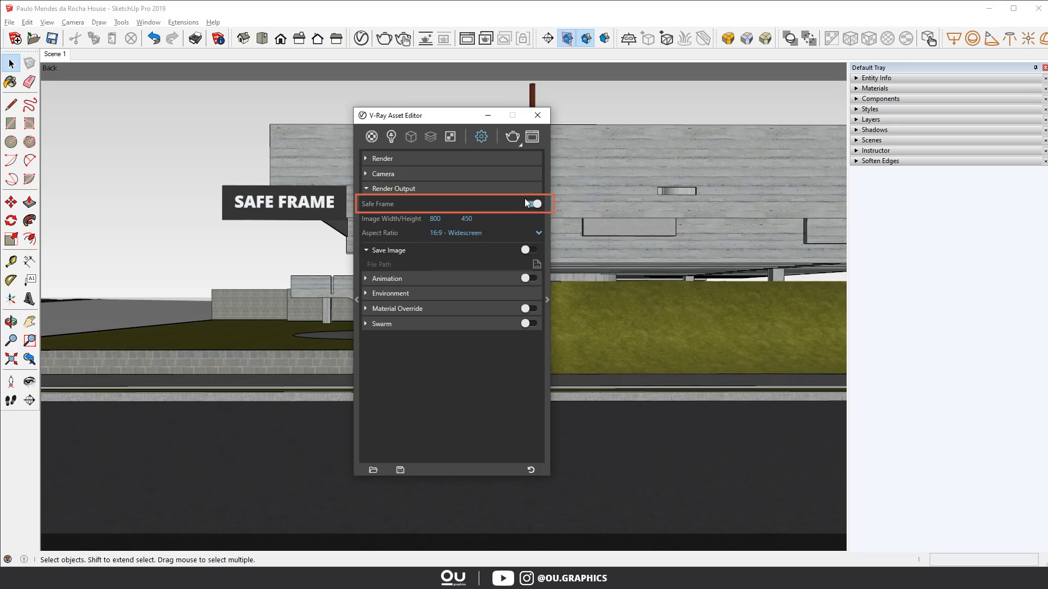
click(532, 204)
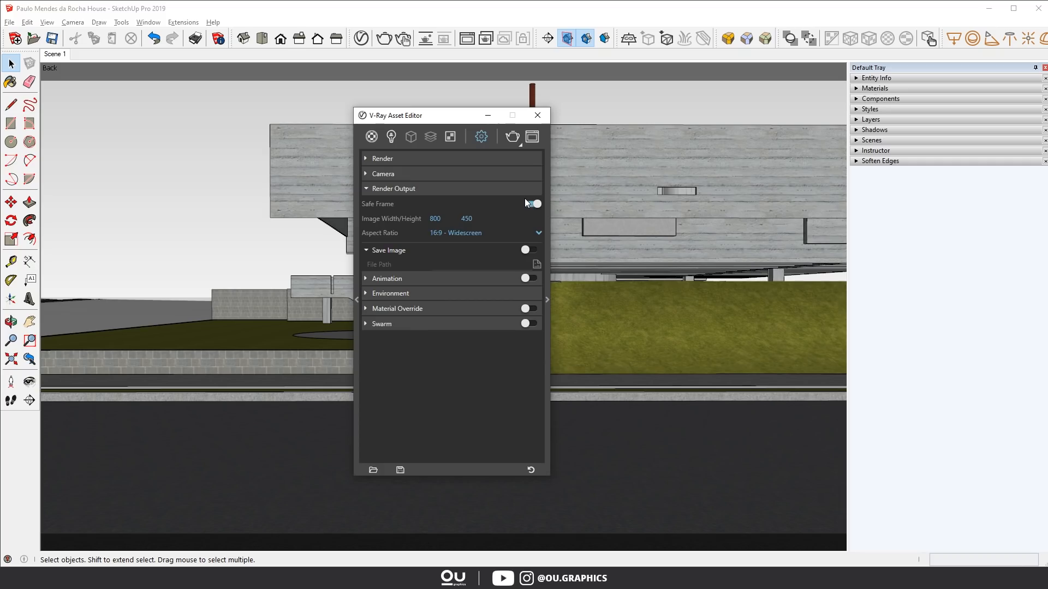
click(531, 203)
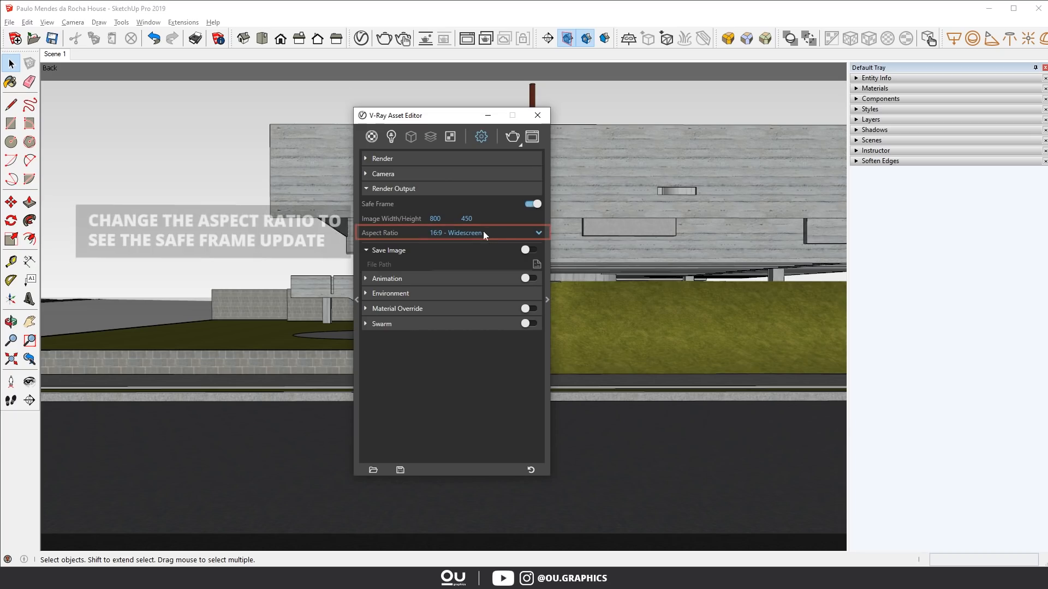
Set the render aspect ratio to 4:5 Portrait and switch to the building corner scene.
click(538, 232)
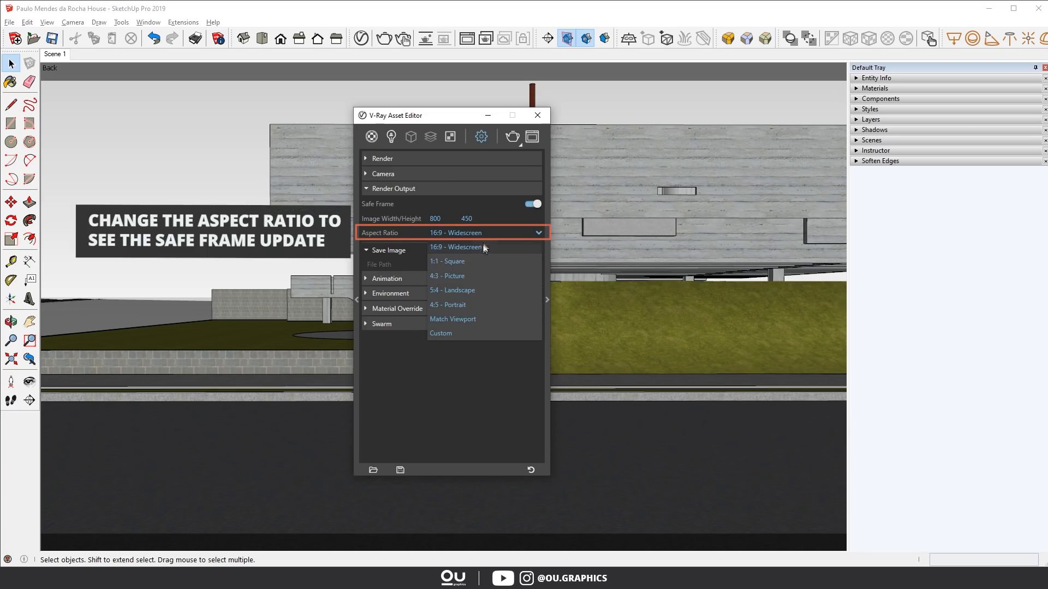
click(448, 304)
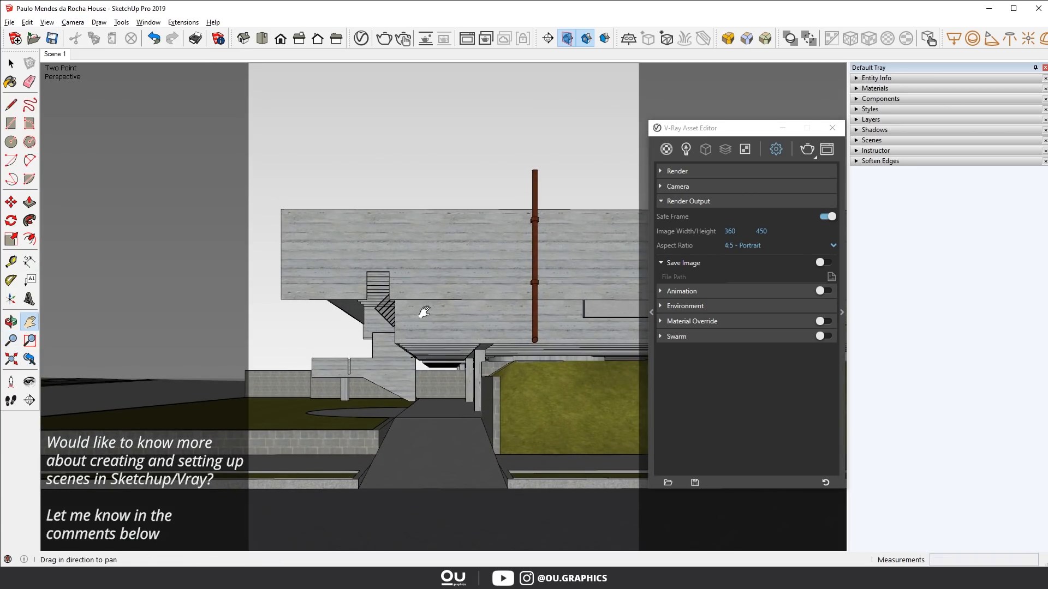
click(9, 63)
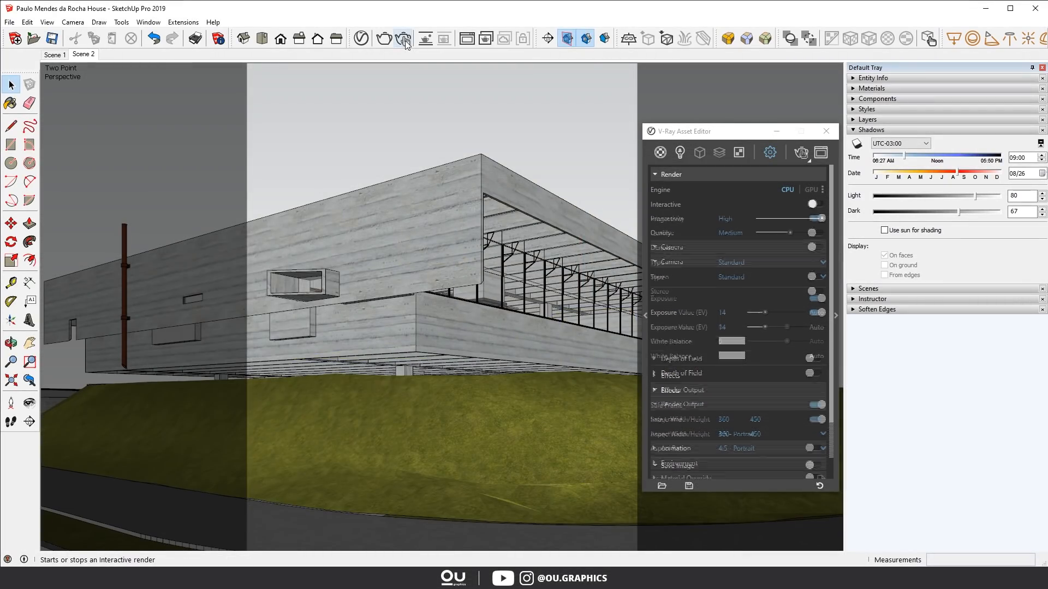
Start an interactive V-Ray render and move the settings window clear of it.
click(401, 38)
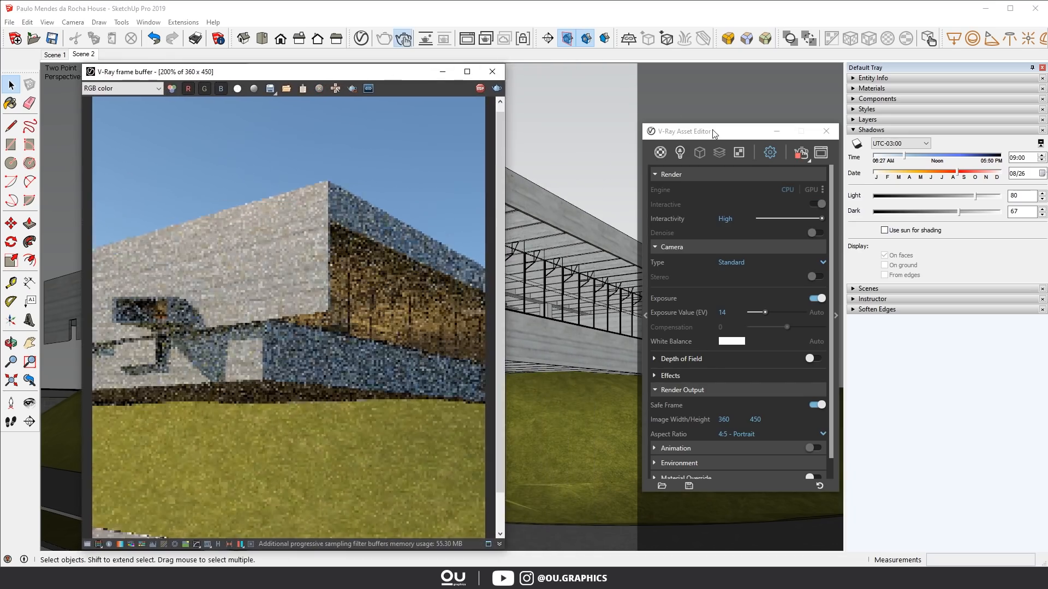
drag(712, 131, 581, 129)
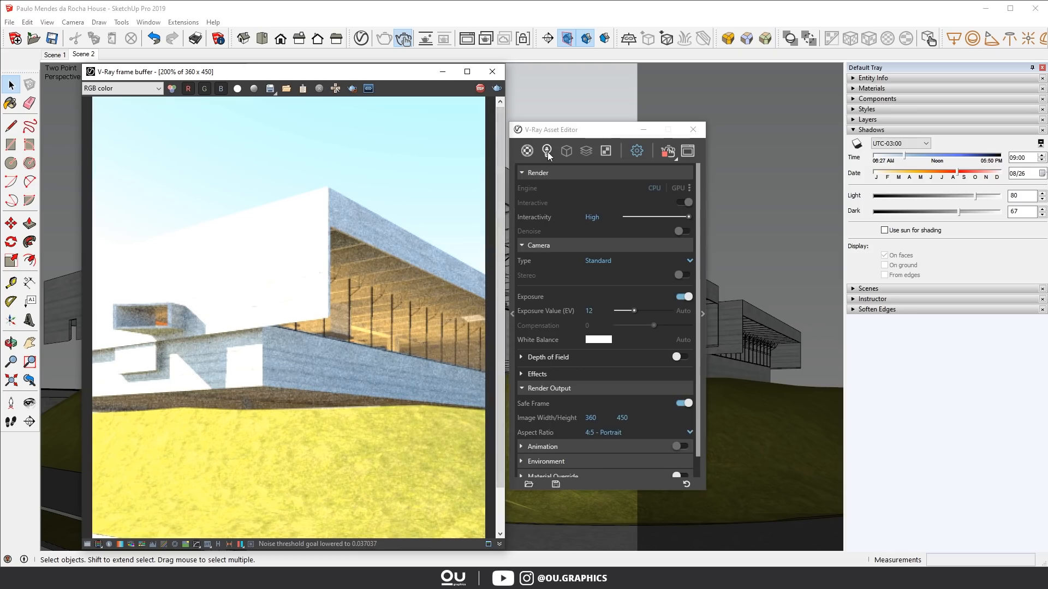
In the Lights list set SunLight intensity to 0.5 and Rectangle Light Interior to 60.
click(546, 150)
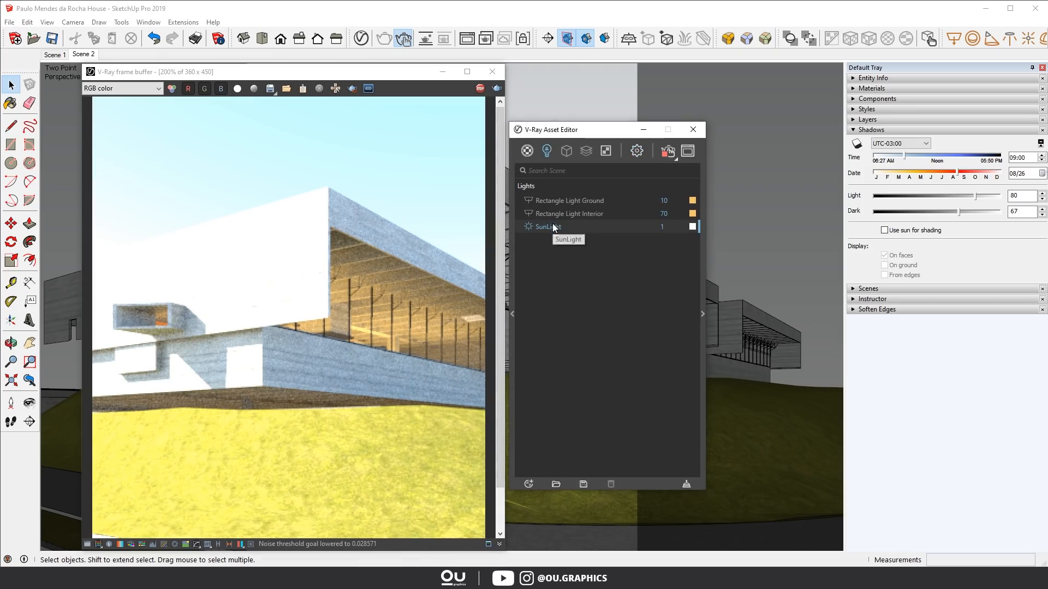
click(548, 227)
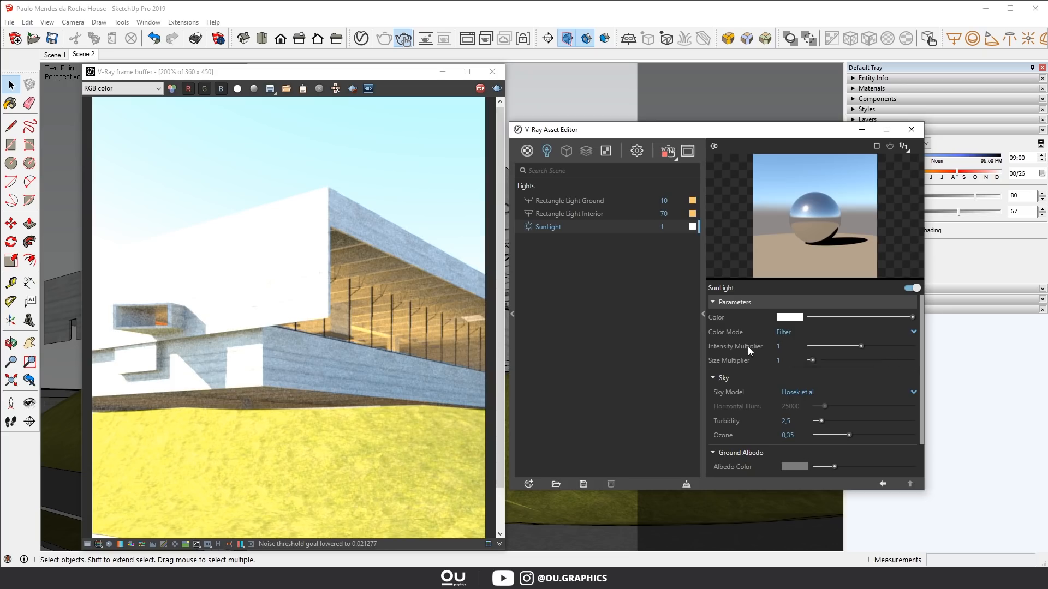
mouse_move(749, 351)
text(,5)
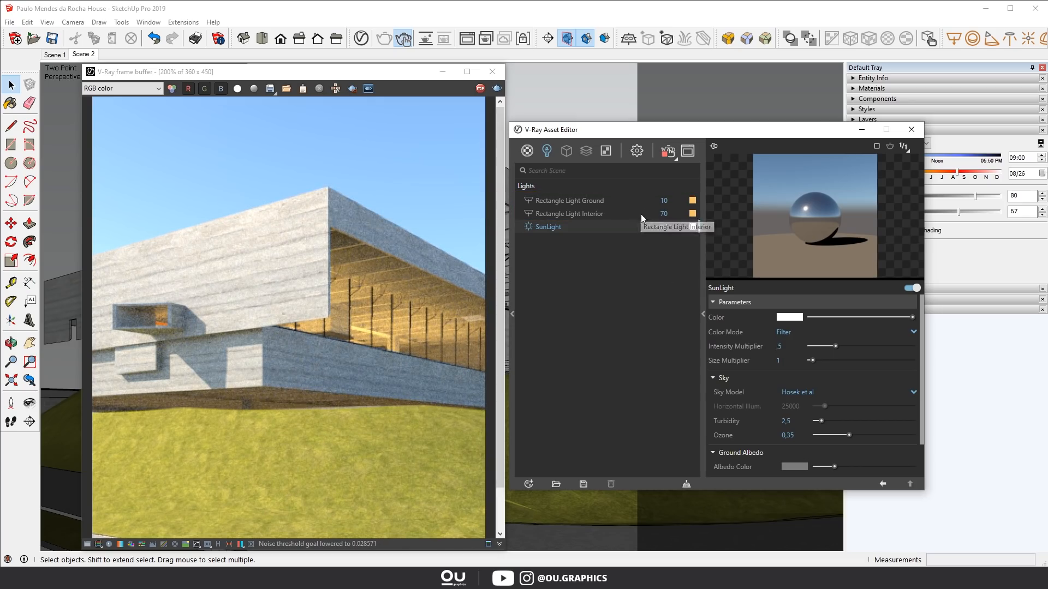
click(568, 214)
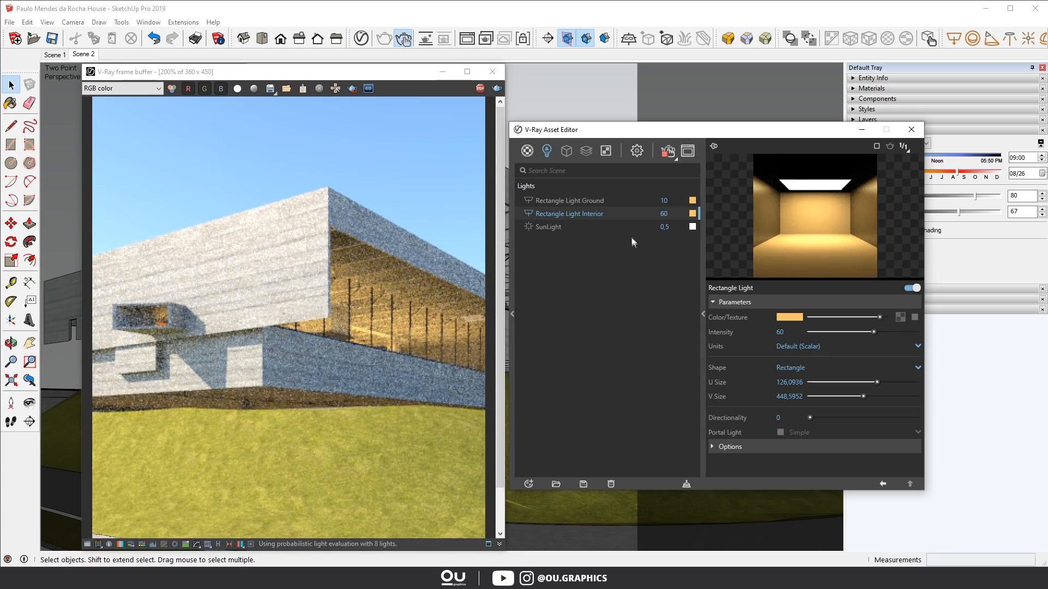
click(548, 227)
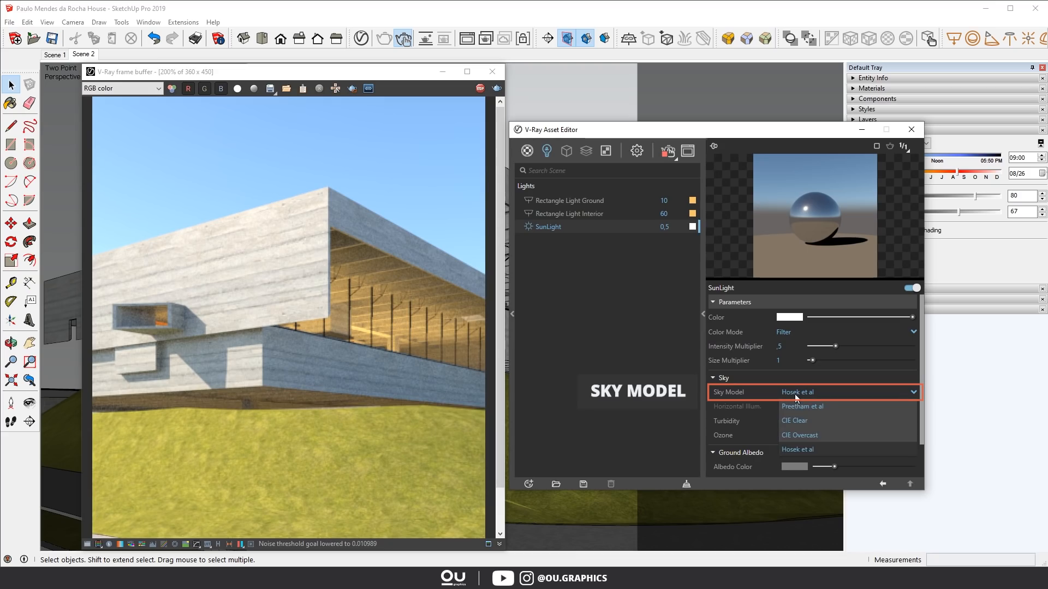
Try the CIE Overcast sky model, then return to Hosek et al.
click(798, 434)
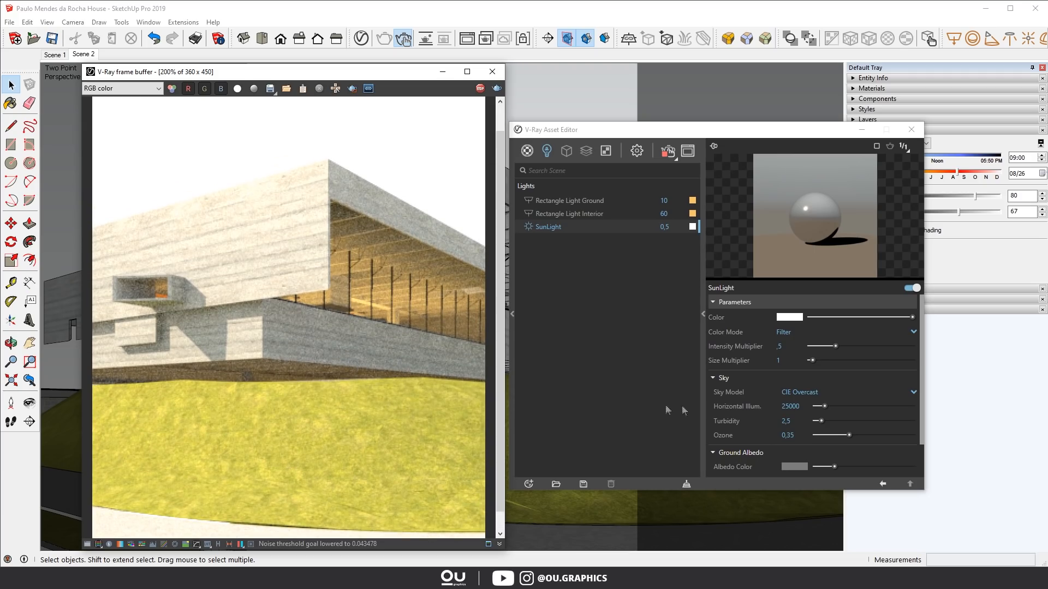
click(844, 392)
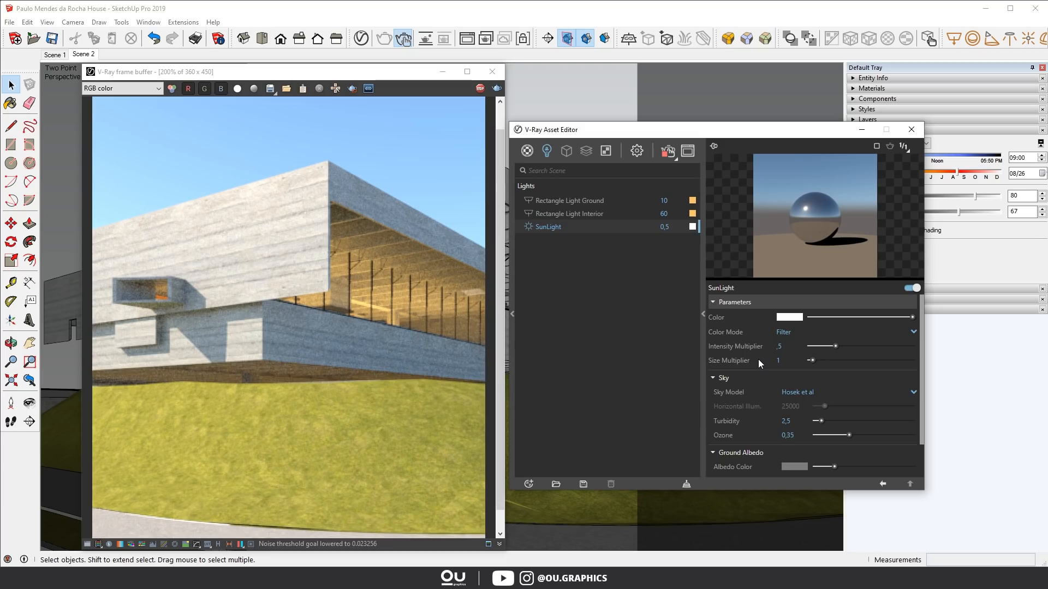
Raise the SunLight size multiplier for soft shadows, then close the V-Ray frame buffer.
click(729, 360)
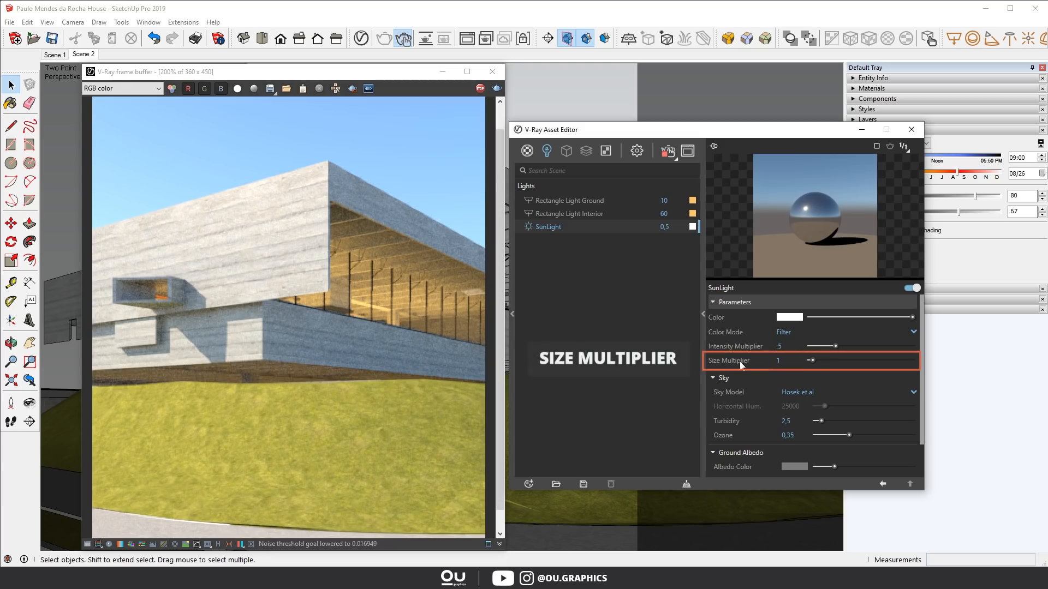
mouse_move(739, 366)
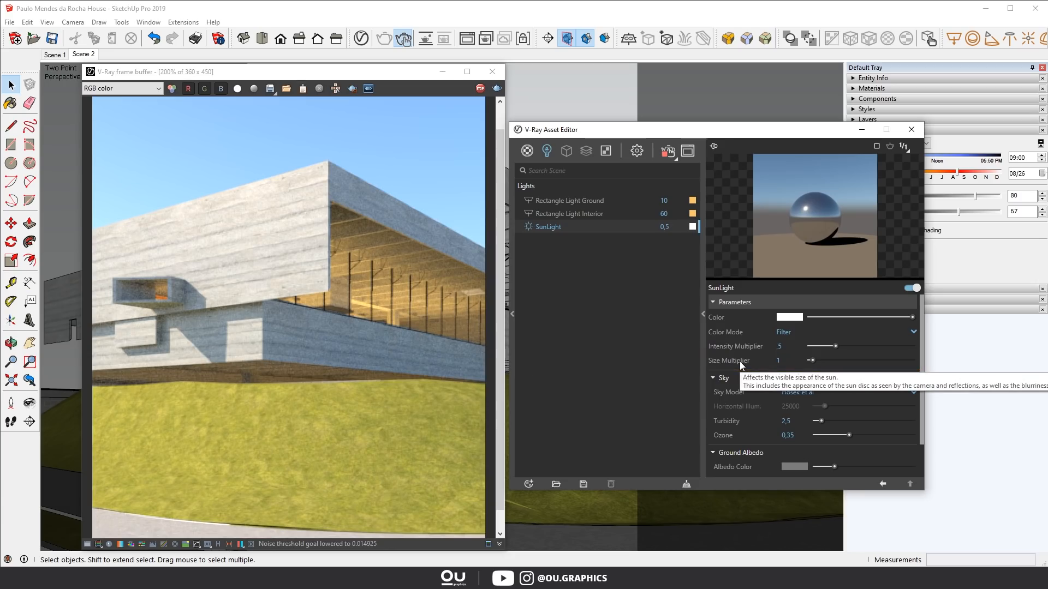
click(788, 360)
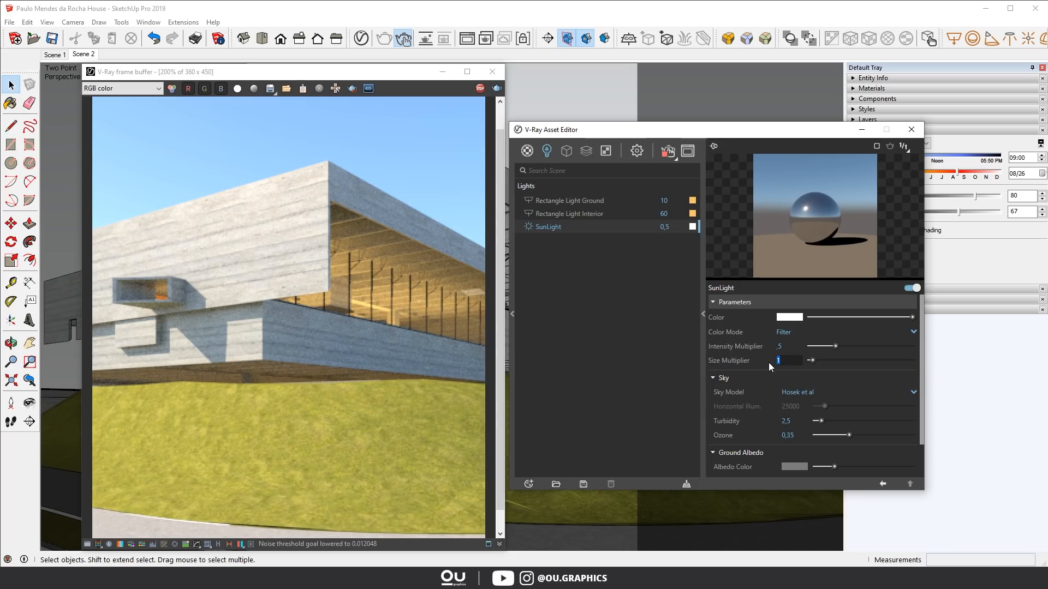
text(10)
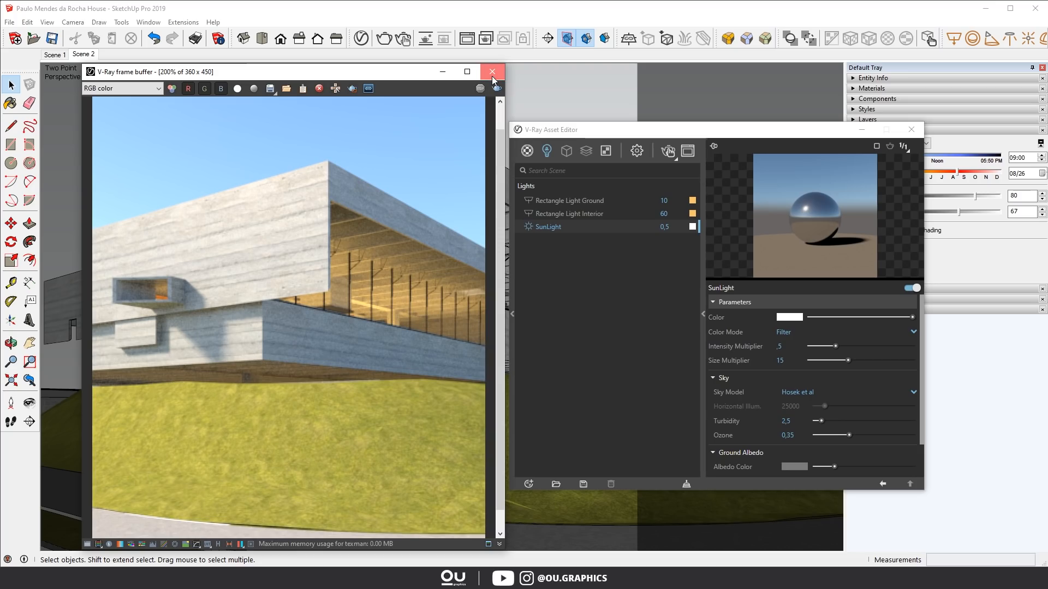
click(493, 72)
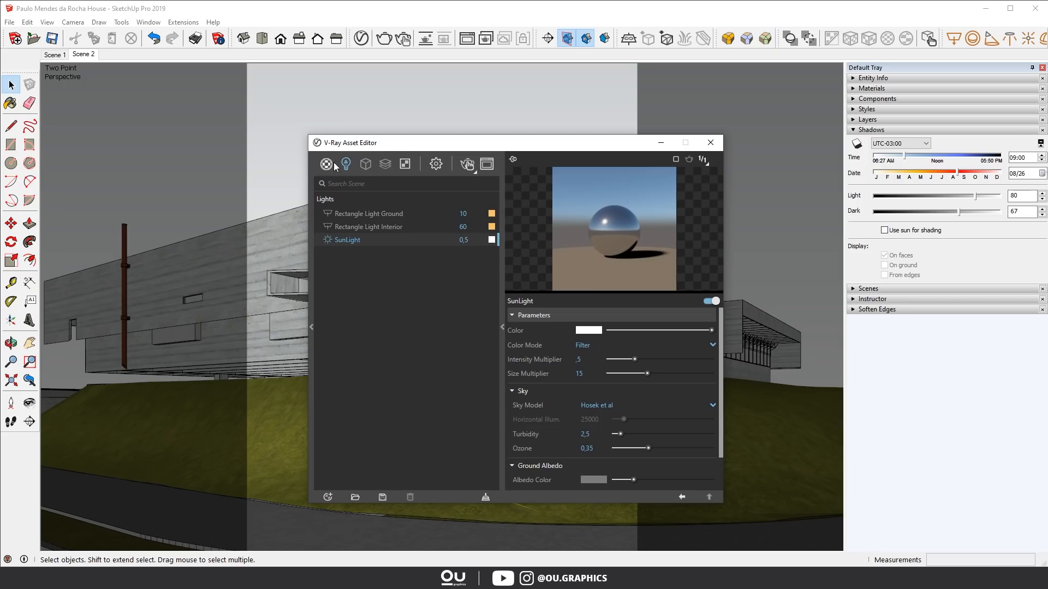
Browse the V-Ray material library through Ceramic, Diagrammatic, Foam to the Metal category.
click(365, 163)
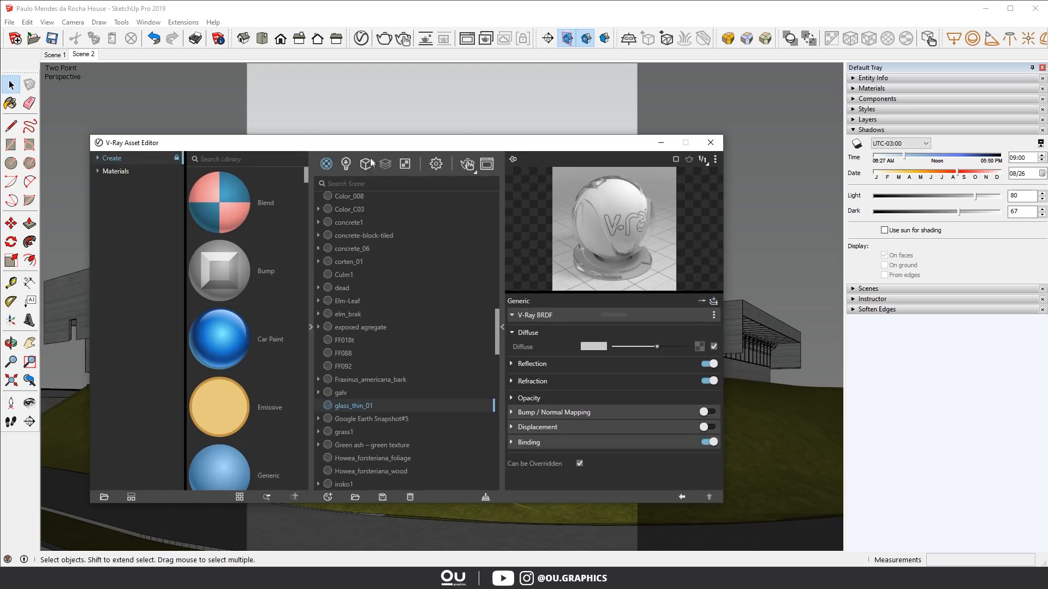
mouse_move(101, 177)
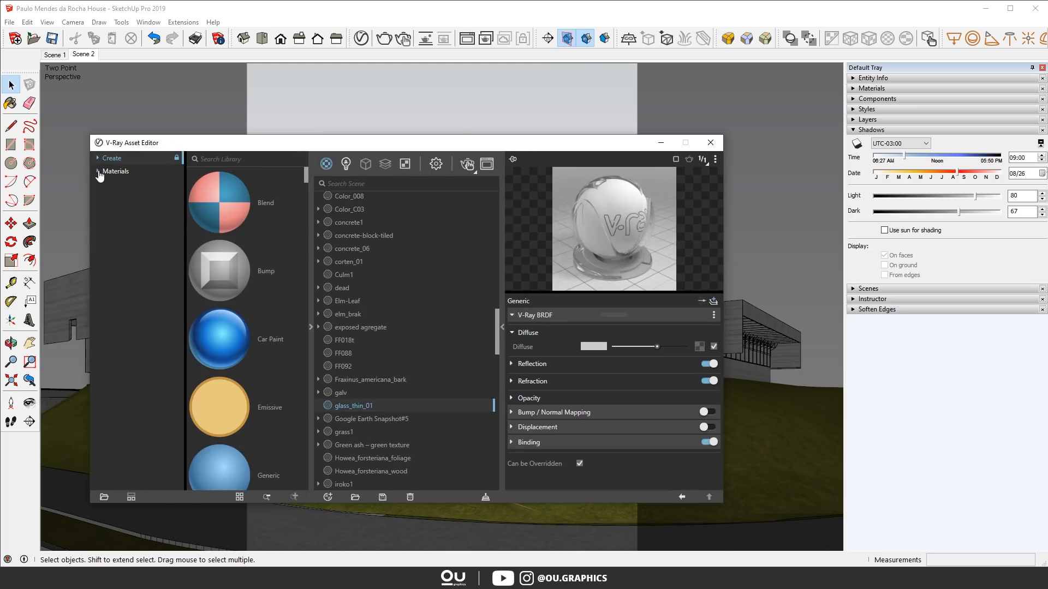
click(104, 172)
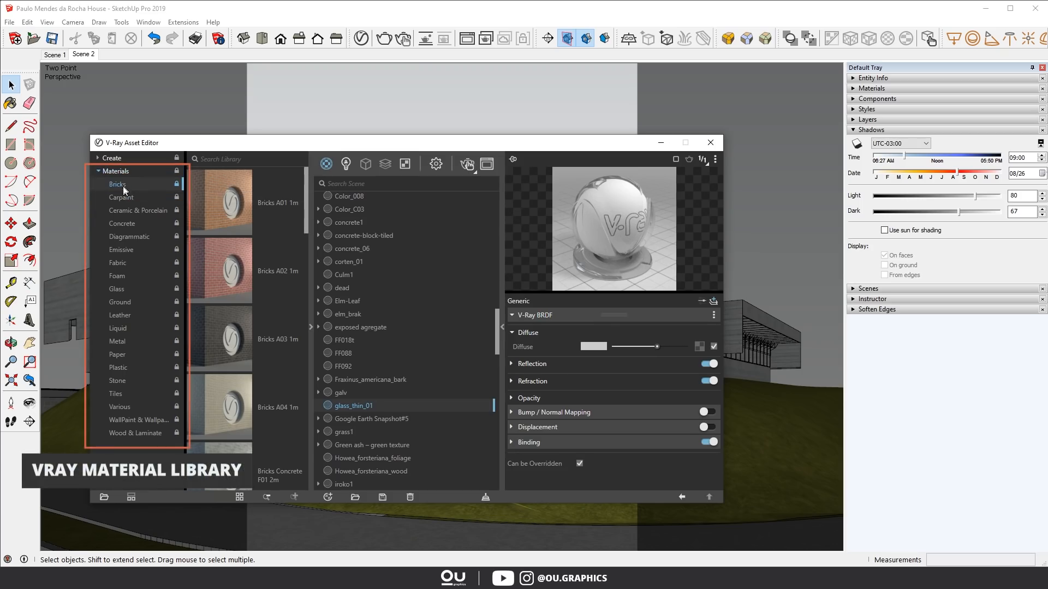
click(138, 210)
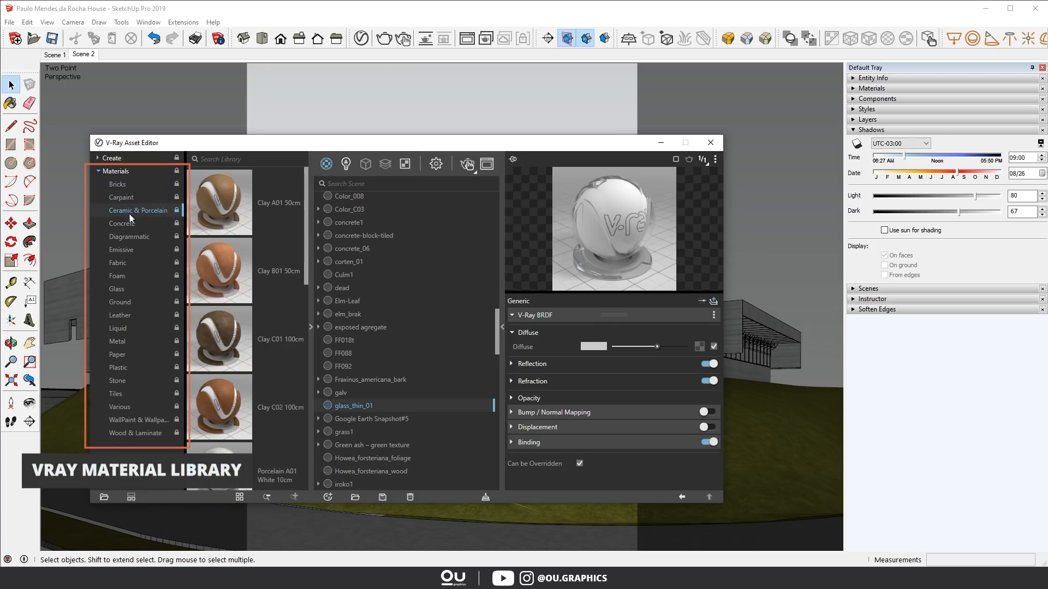
click(129, 236)
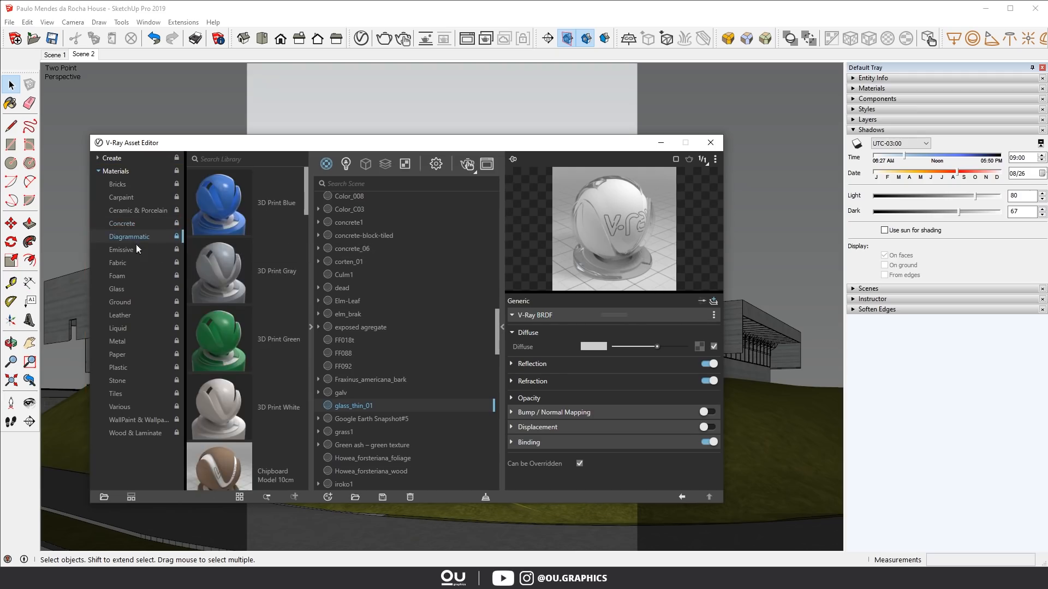
click(116, 275)
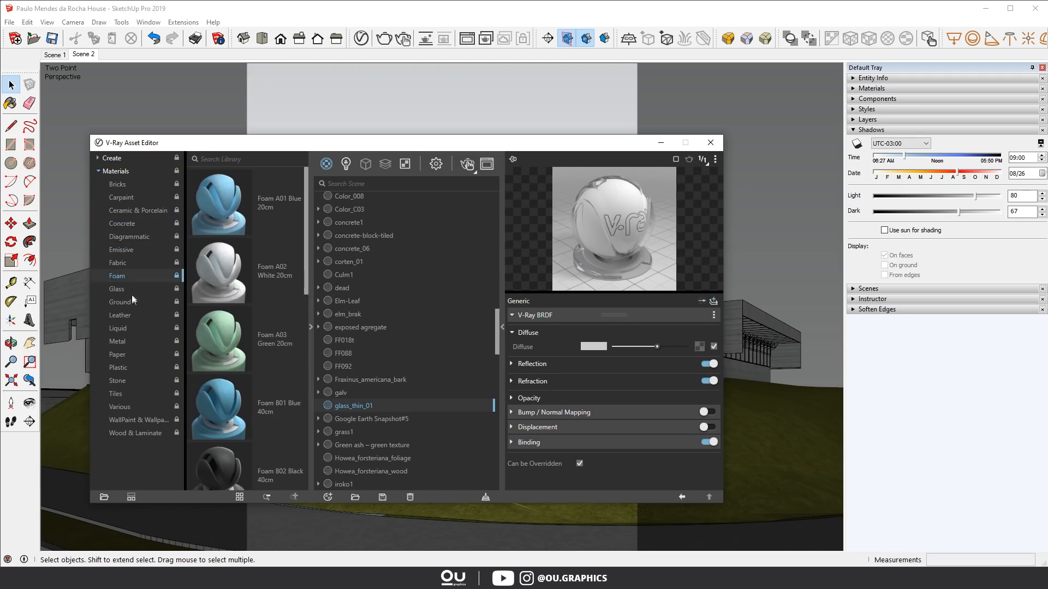
click(118, 340)
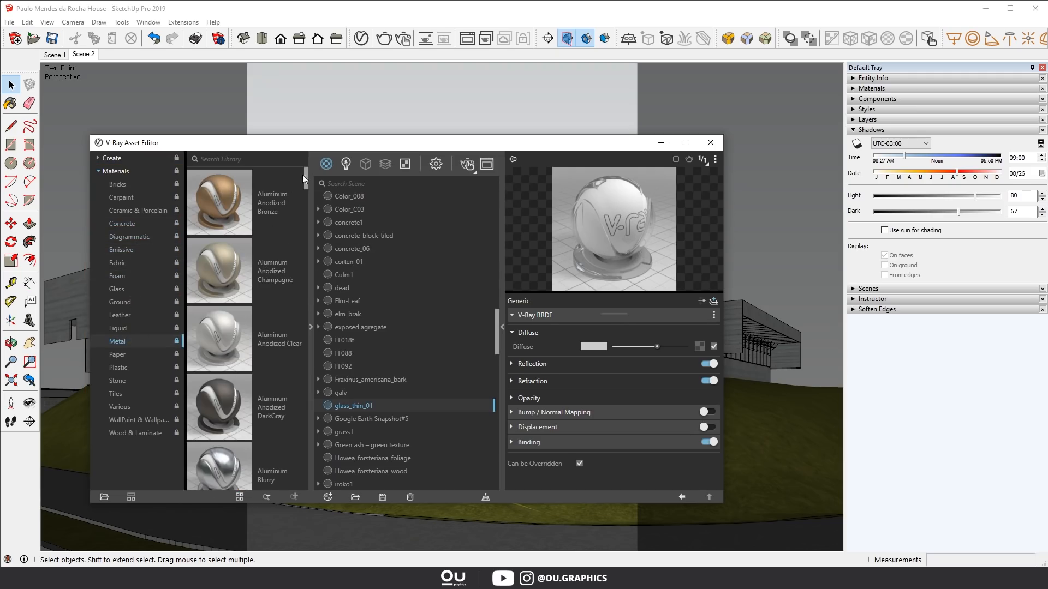